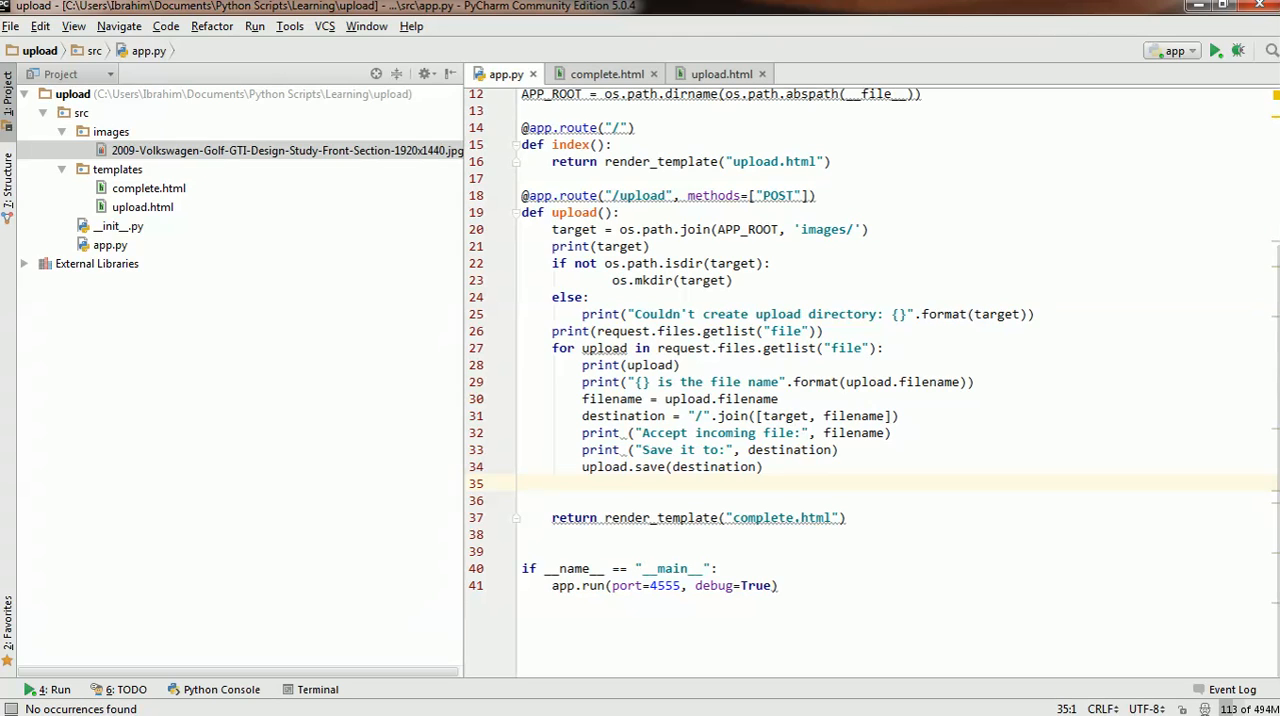
{"action": "mouse_move", "coordinate": [708, 580]}
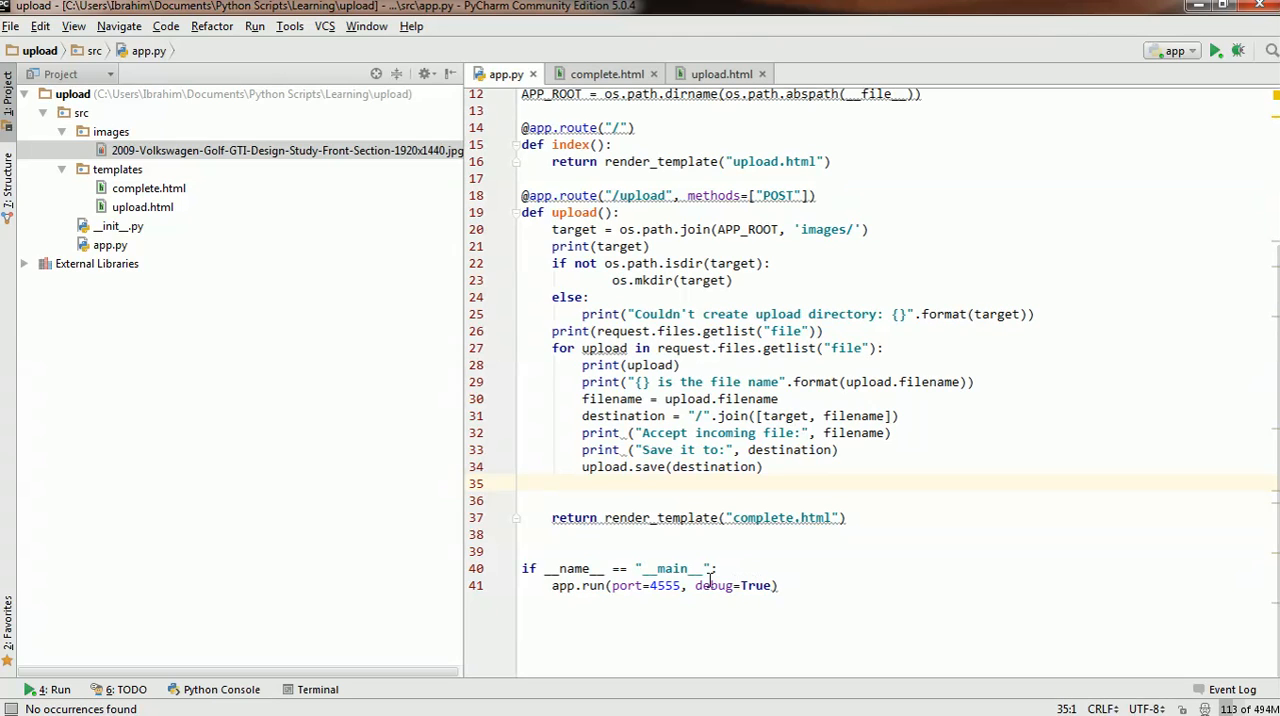
{"action": "mouse_move", "coordinate": [660, 446]}
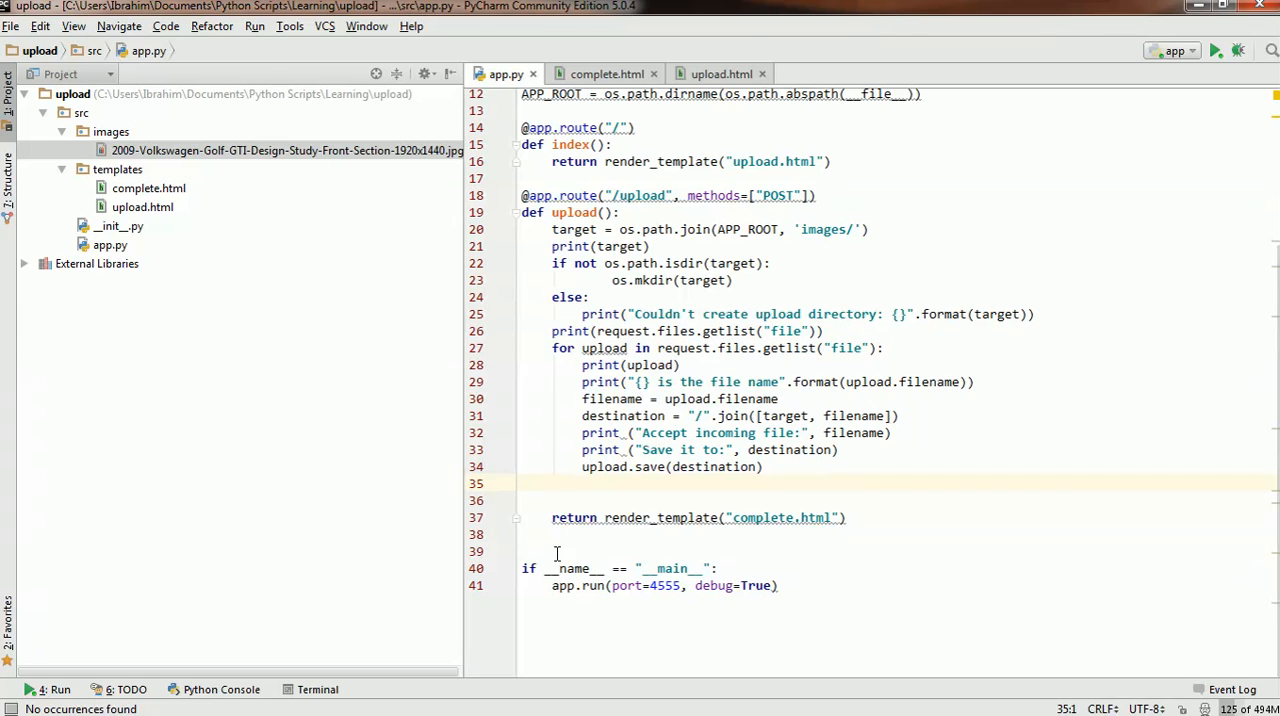
Replace the joined filename argument with the fixed name "temp.jpg" in the upload route
{"action": "left_click", "coordinate": [628, 416]}
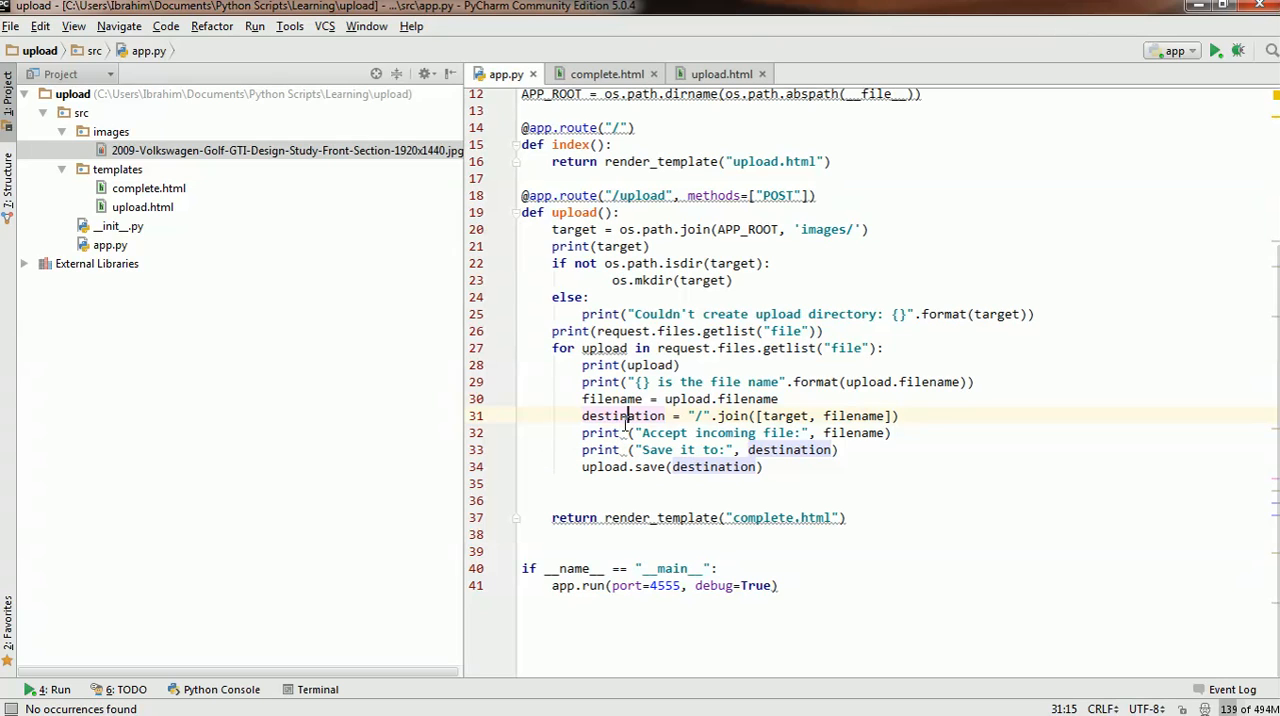
{"action": "mouse_move", "coordinate": [692, 428]}
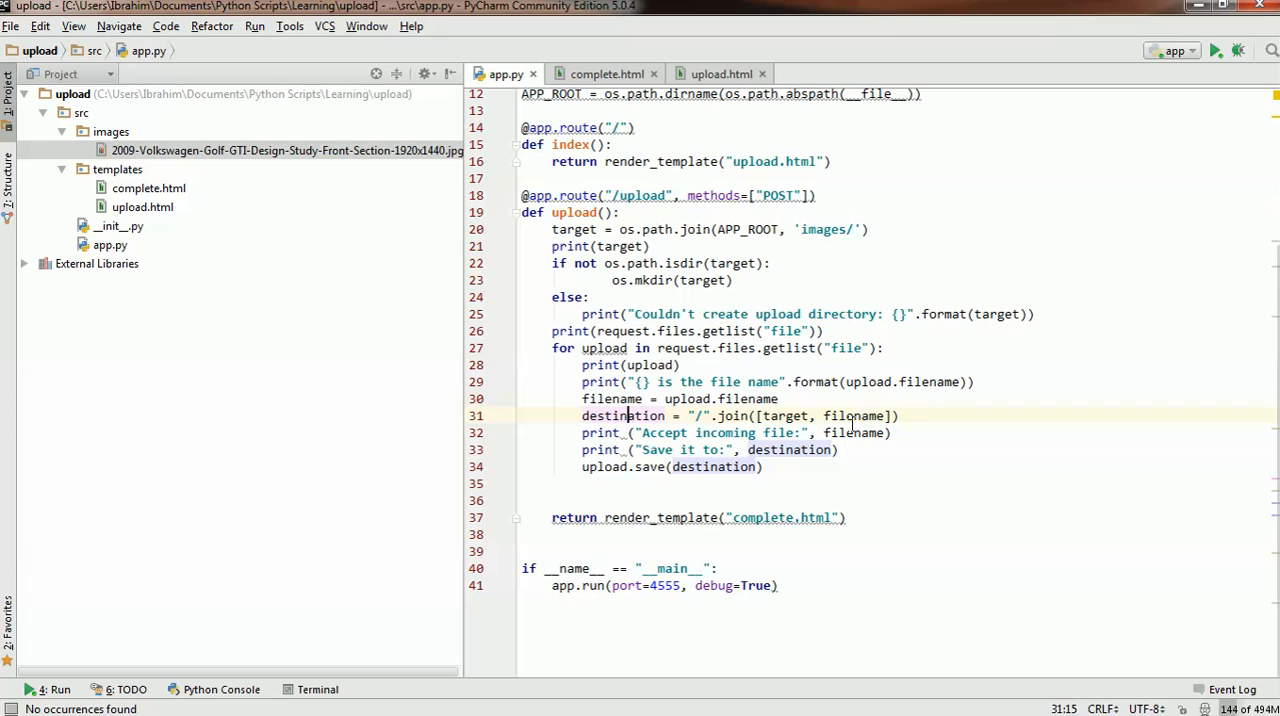
{"action": "left_click", "coordinate": [852, 416]}
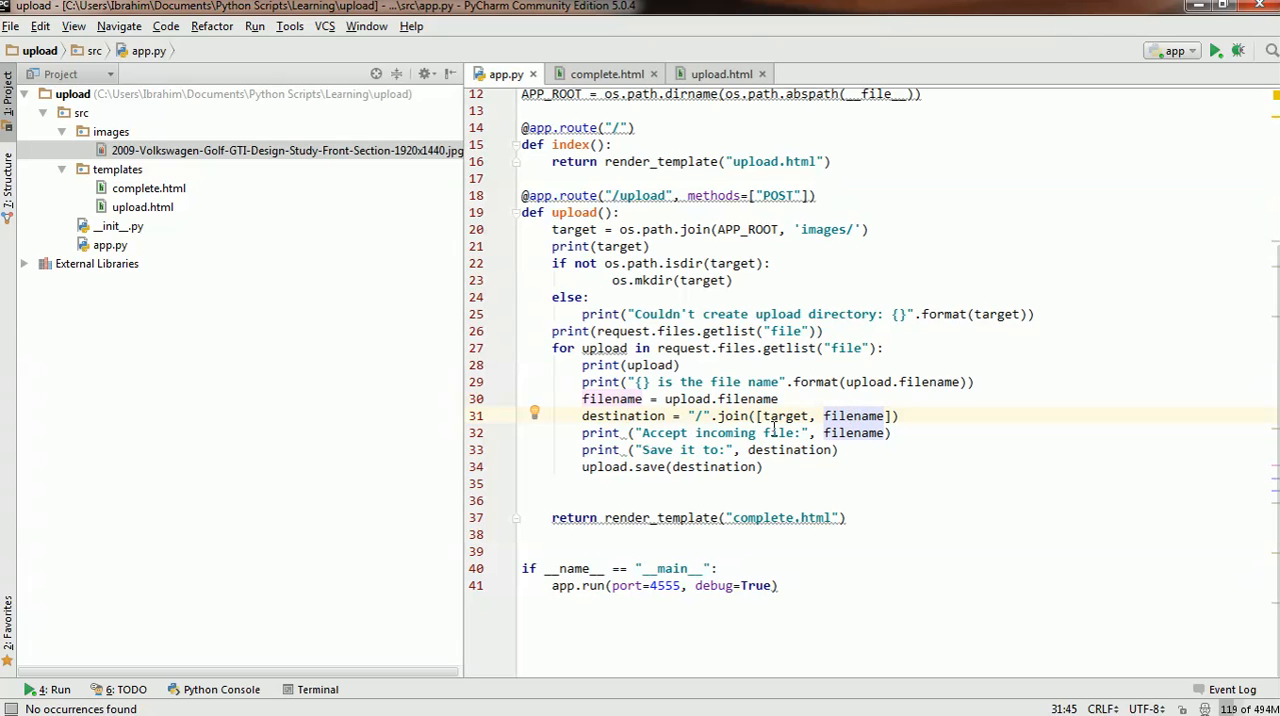
{"action": "mouse_move", "coordinate": [284, 150]}
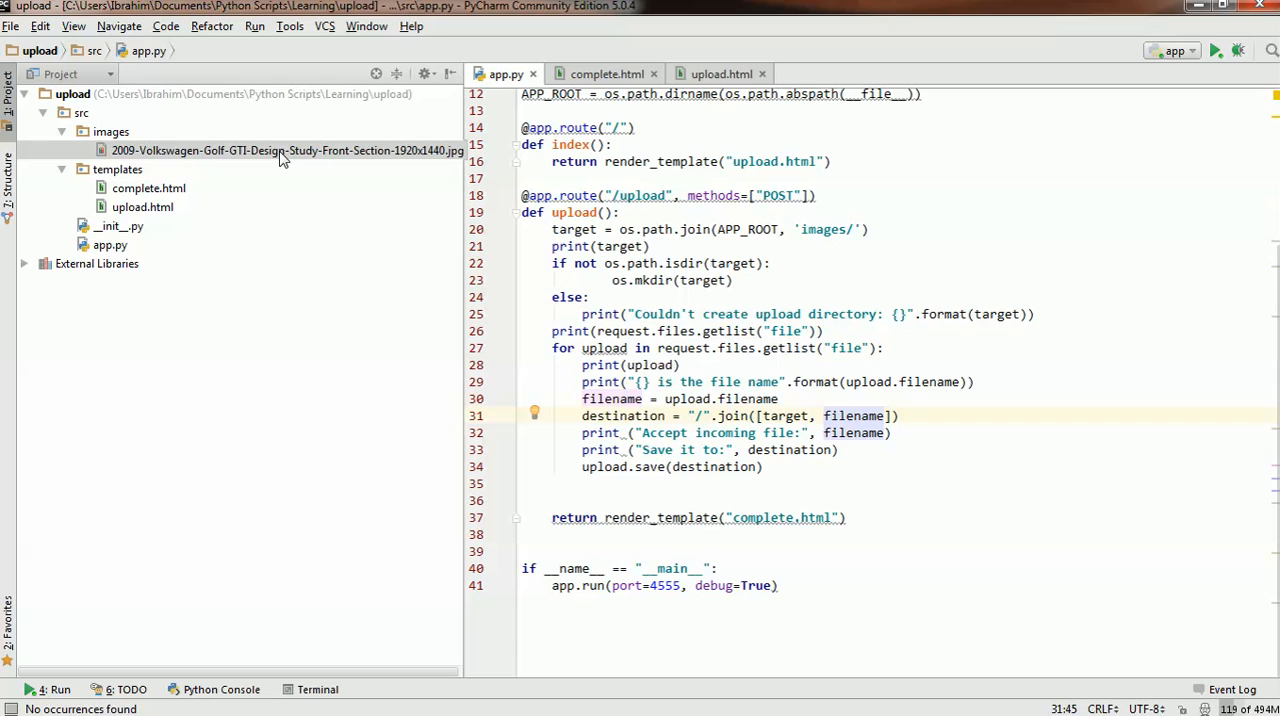
{"action": "mouse_move", "coordinate": [364, 168]}
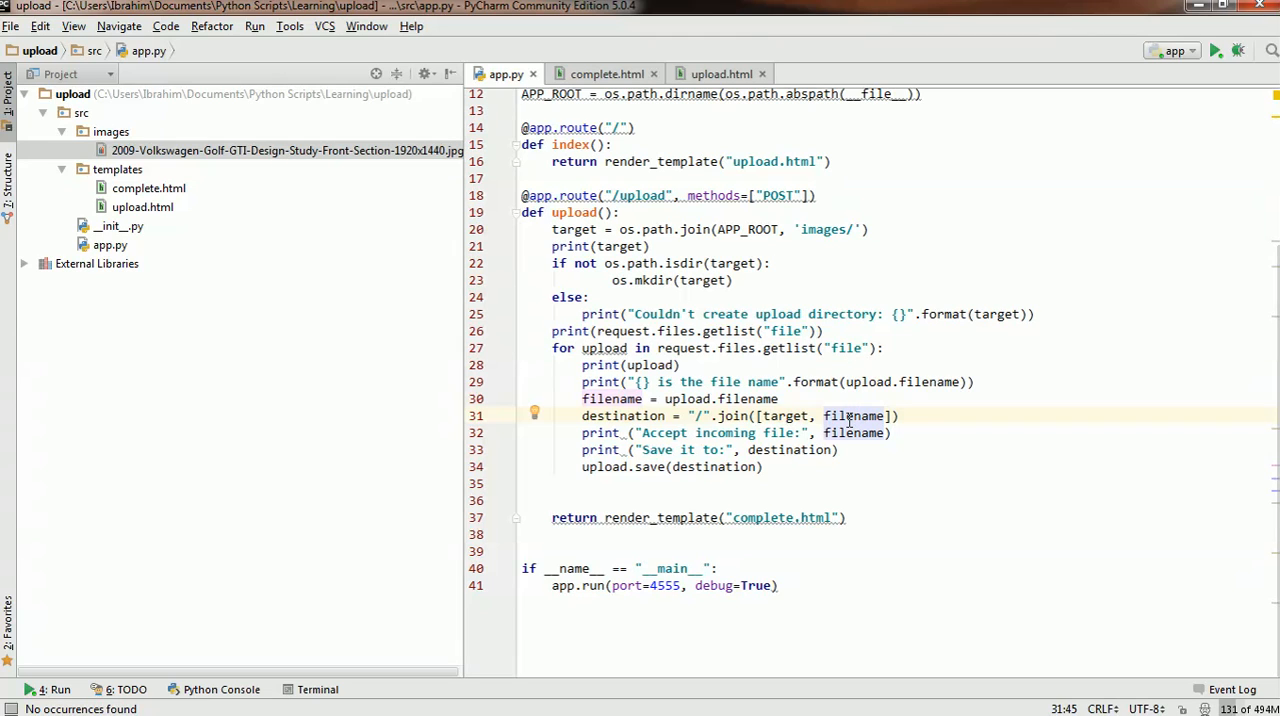
{"action": "double_click", "coordinate": [852, 416]}
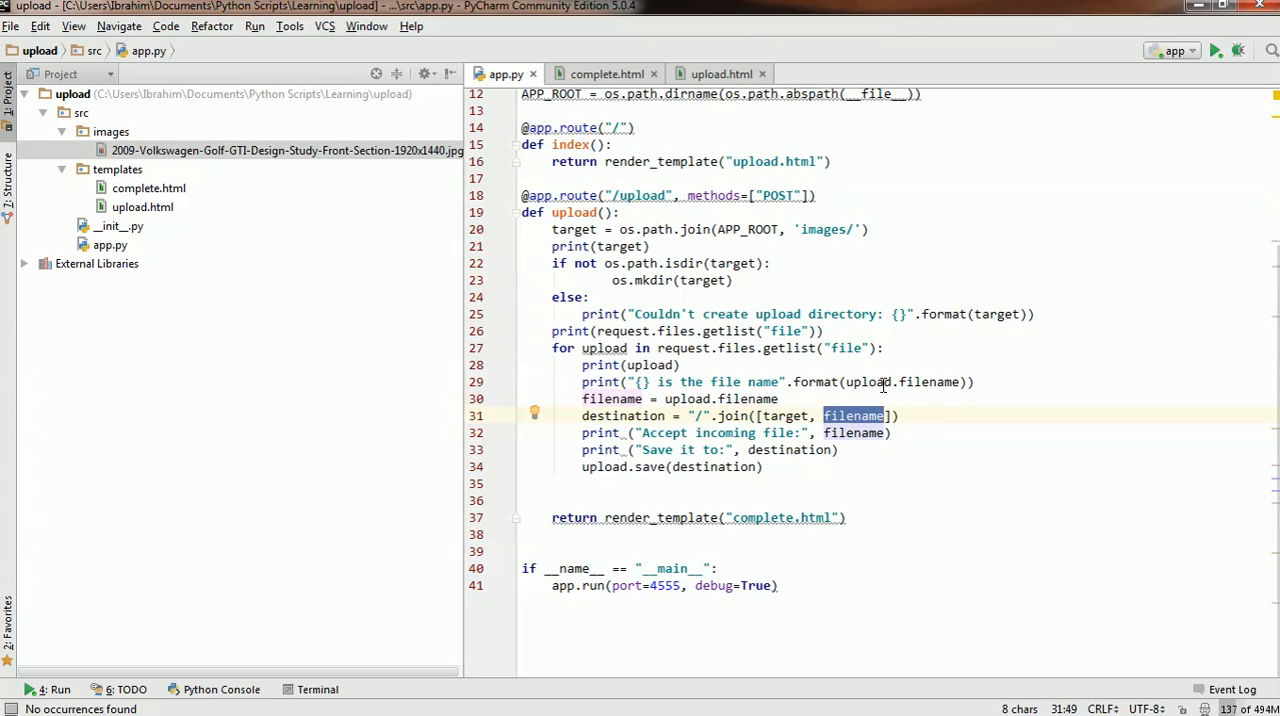
{"action": "type", "text": "temp.jpg\""}
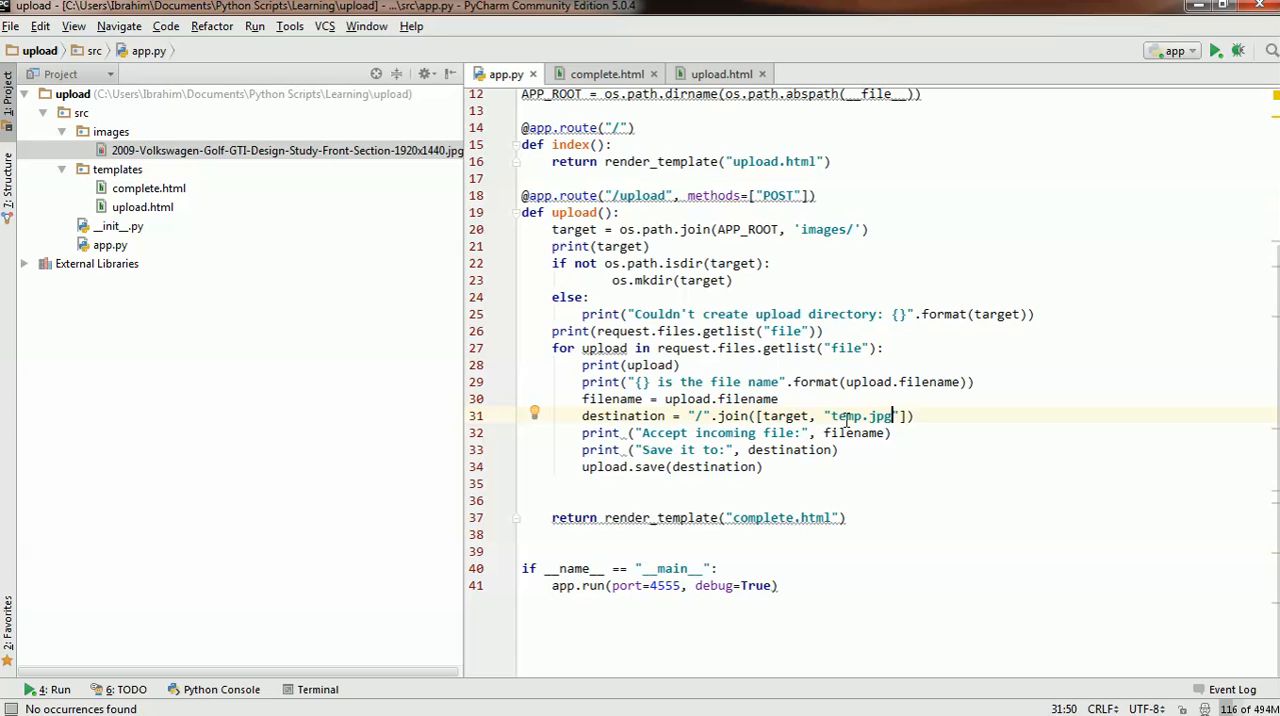
{"action": "mouse_move", "coordinate": [1232, 556]}
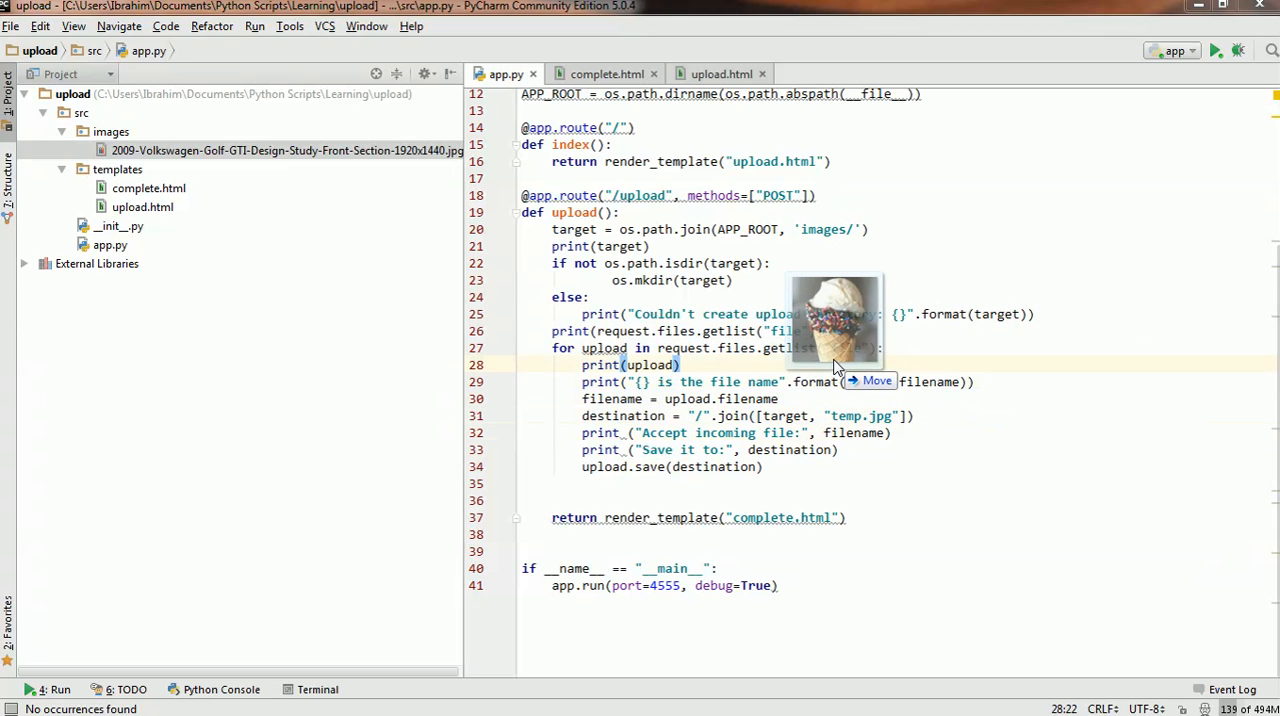
{"action": "mouse_move", "coordinate": [1144, 372]}
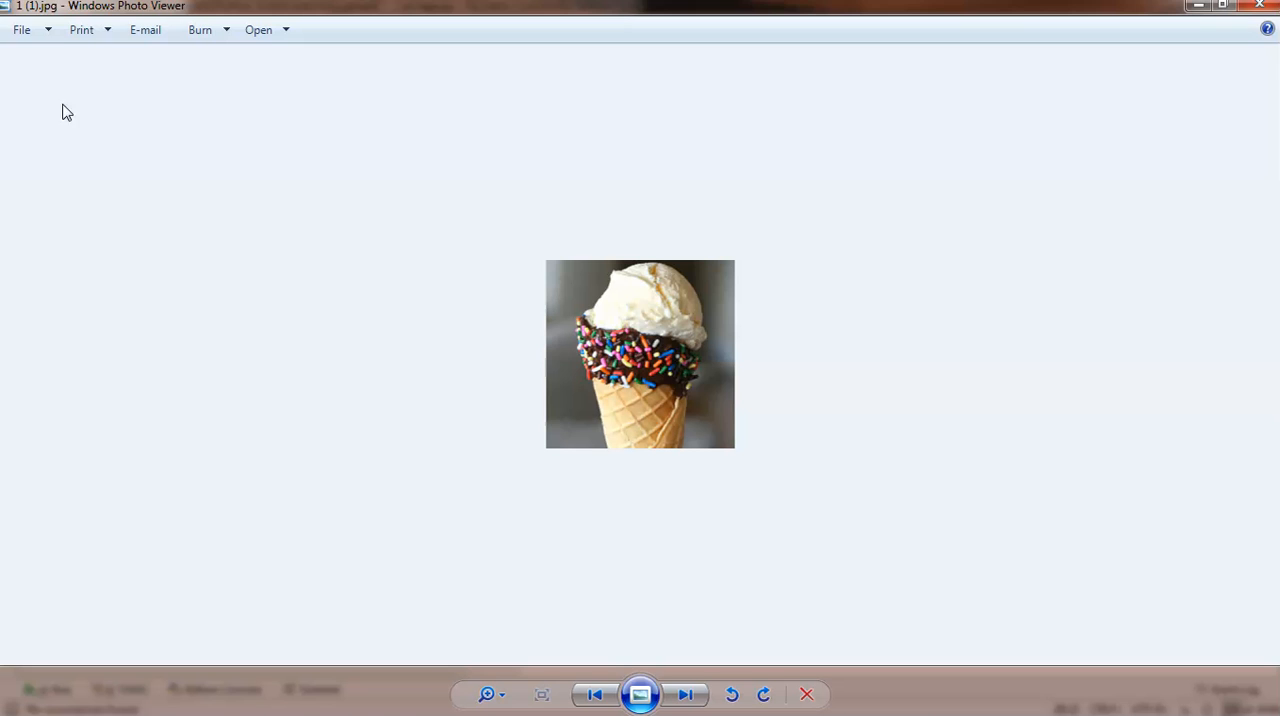
{"action": "mouse_move", "coordinate": [32, 16]}
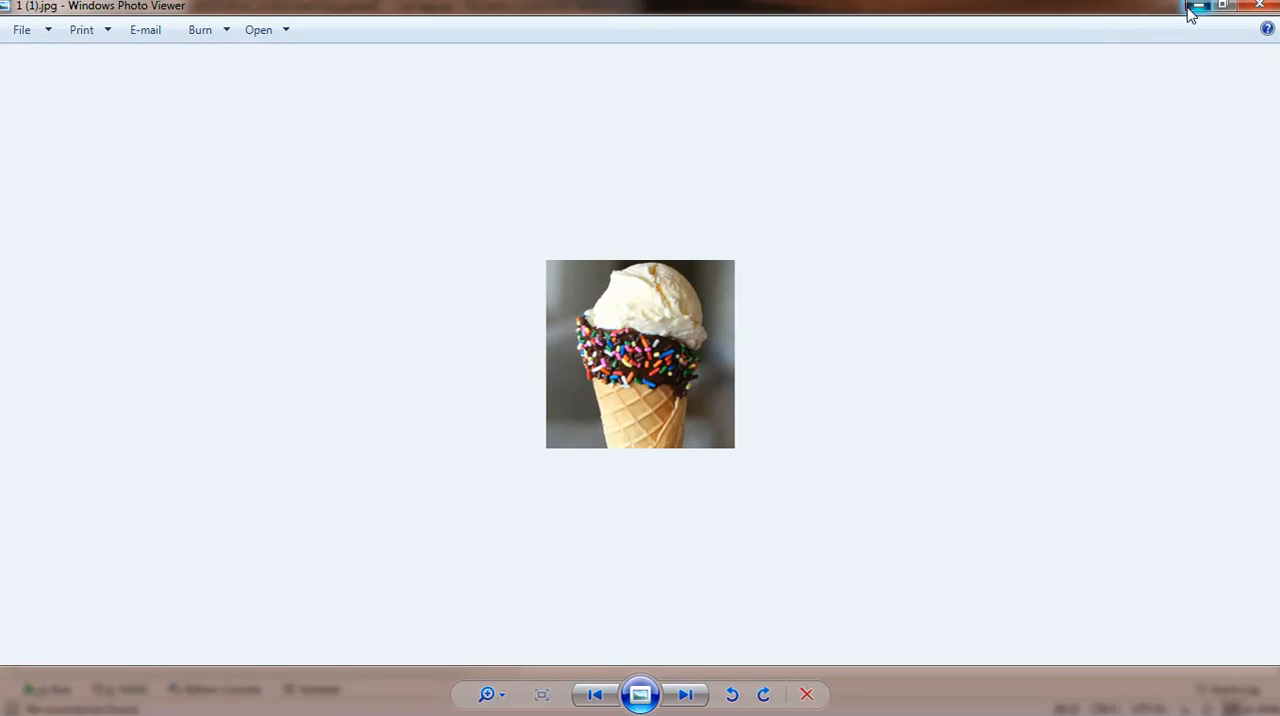
Close the picture preview and run app.py so the upload is saved as temp.jpg
{"action": "left_click", "coordinate": [1190, 8]}
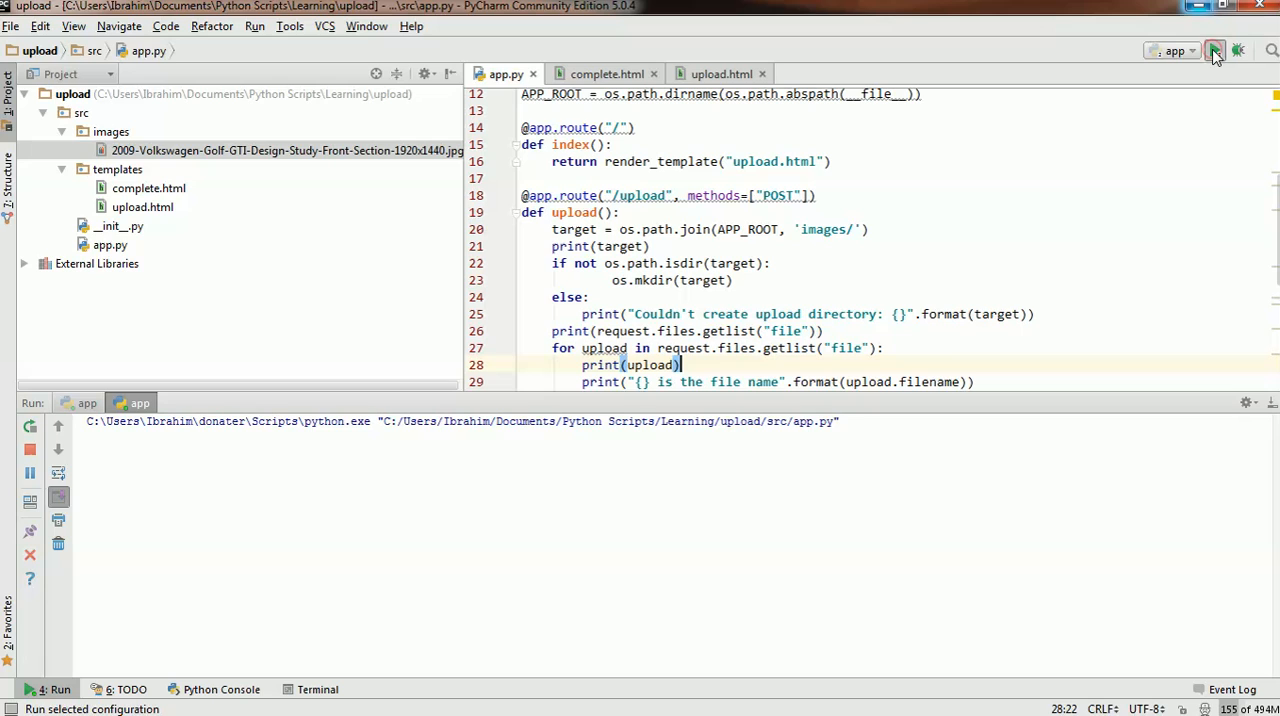
{"action": "left_click", "coordinate": [1216, 50]}
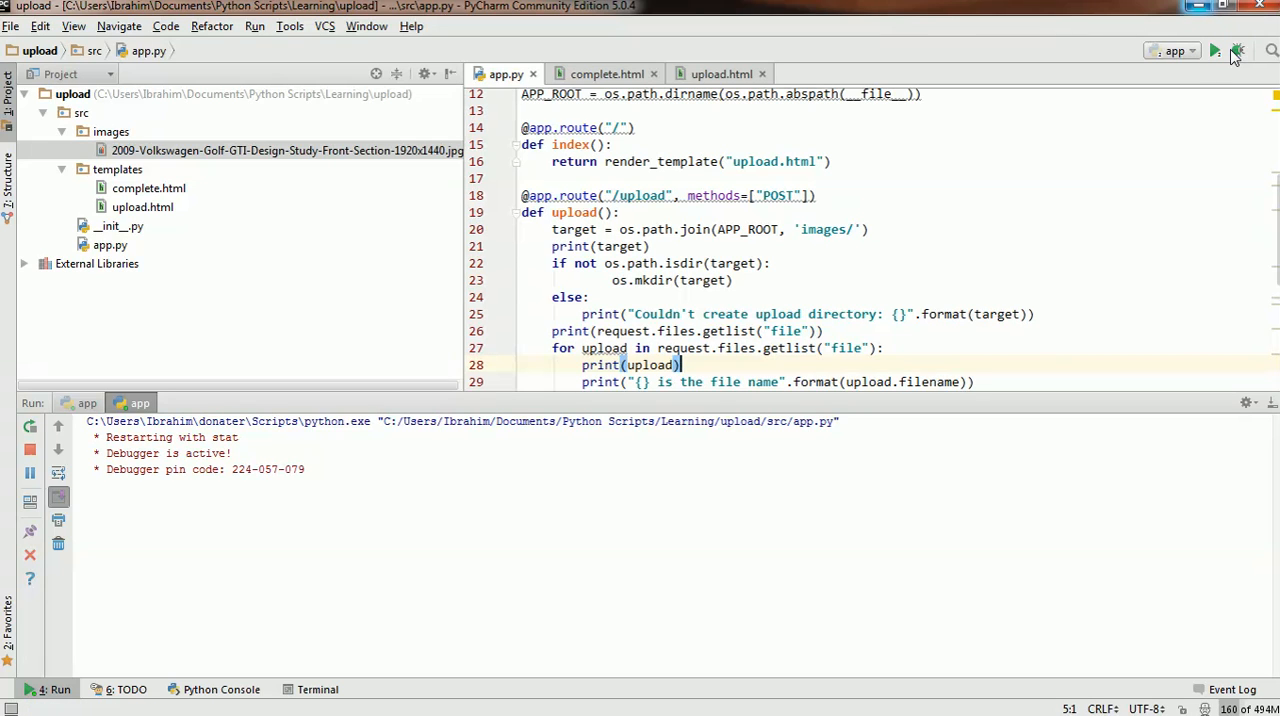
{"action": "left_click", "coordinate": [1216, 50]}
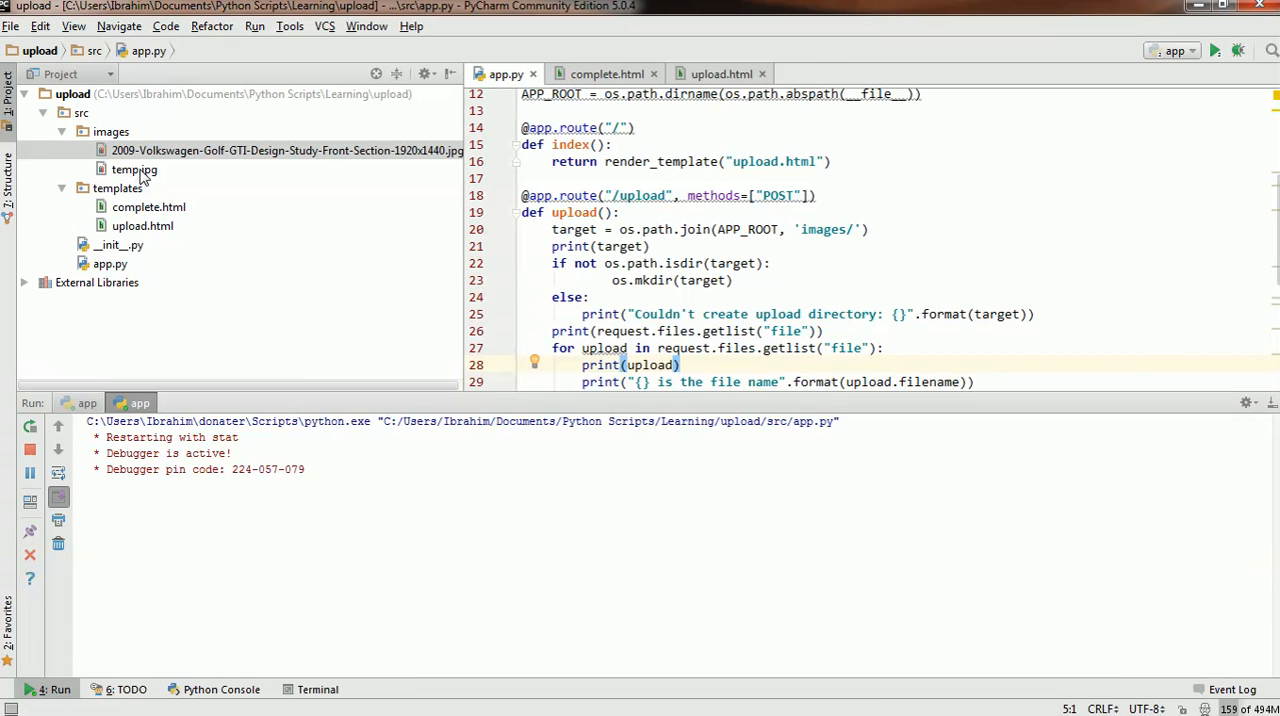
{"action": "left_click", "coordinate": [134, 168]}
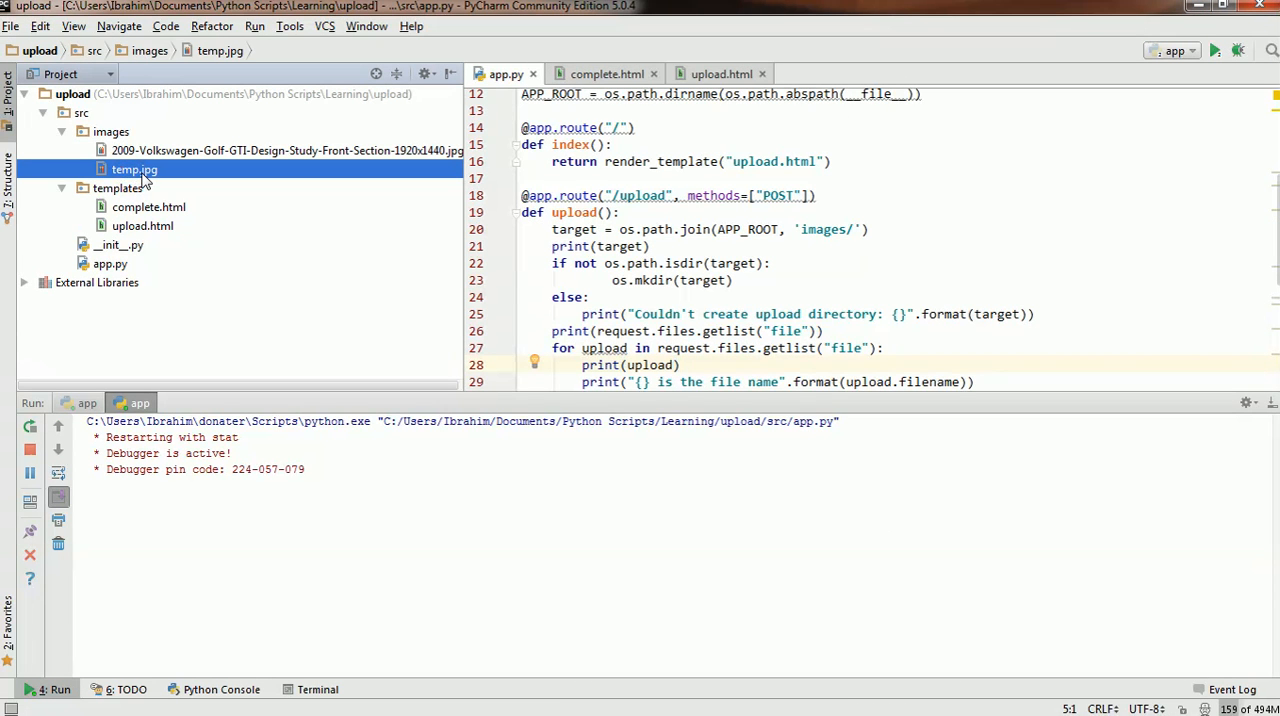
{"action": "double_click", "coordinate": [134, 168]}
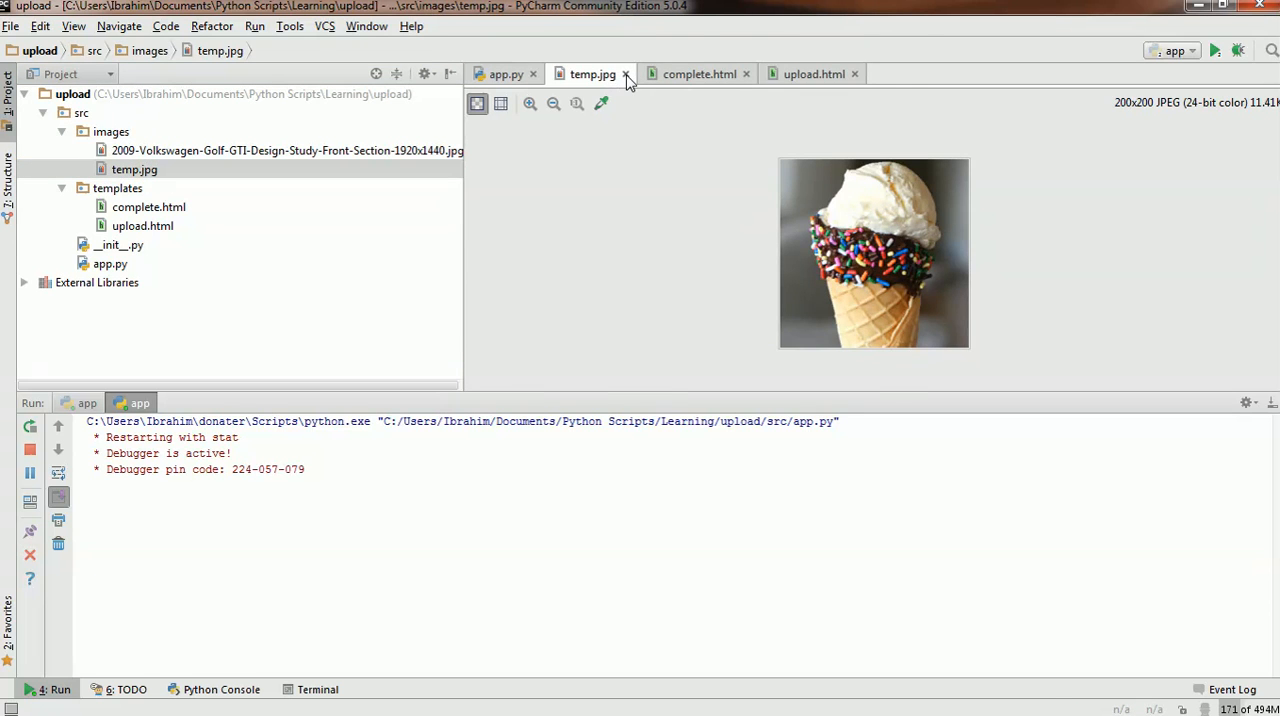
{"action": "left_click", "coordinate": [624, 74]}
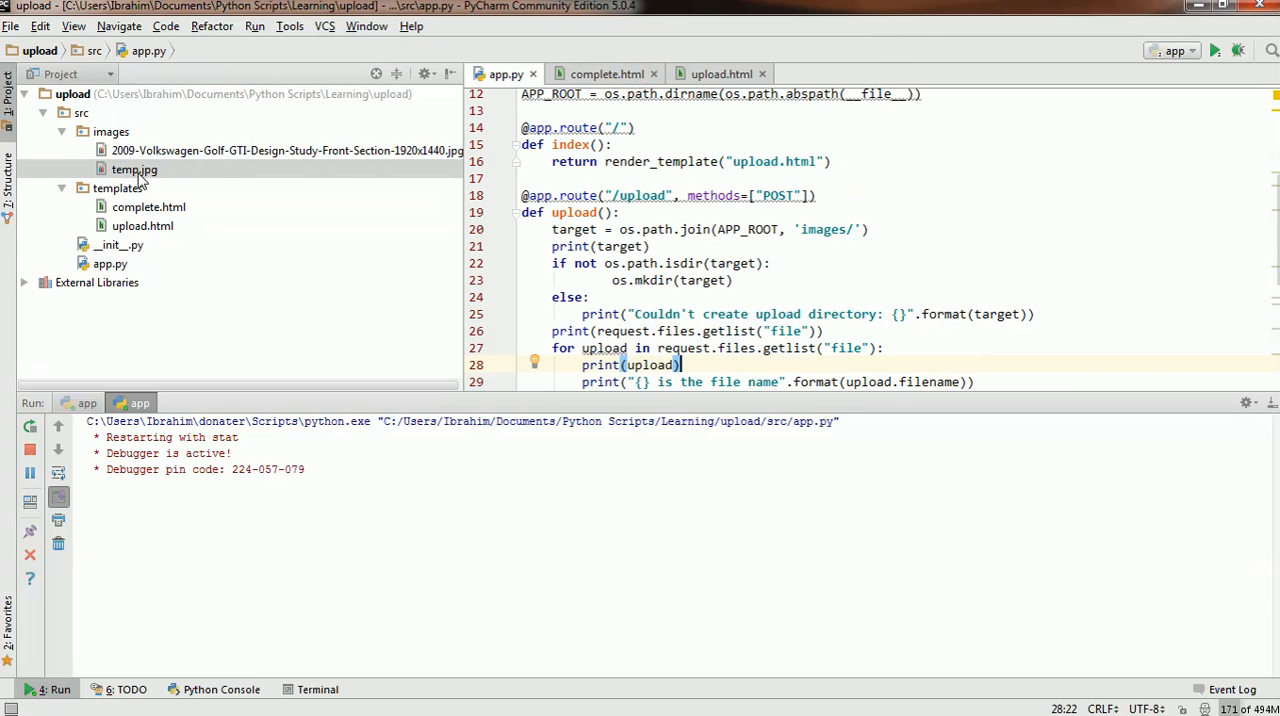